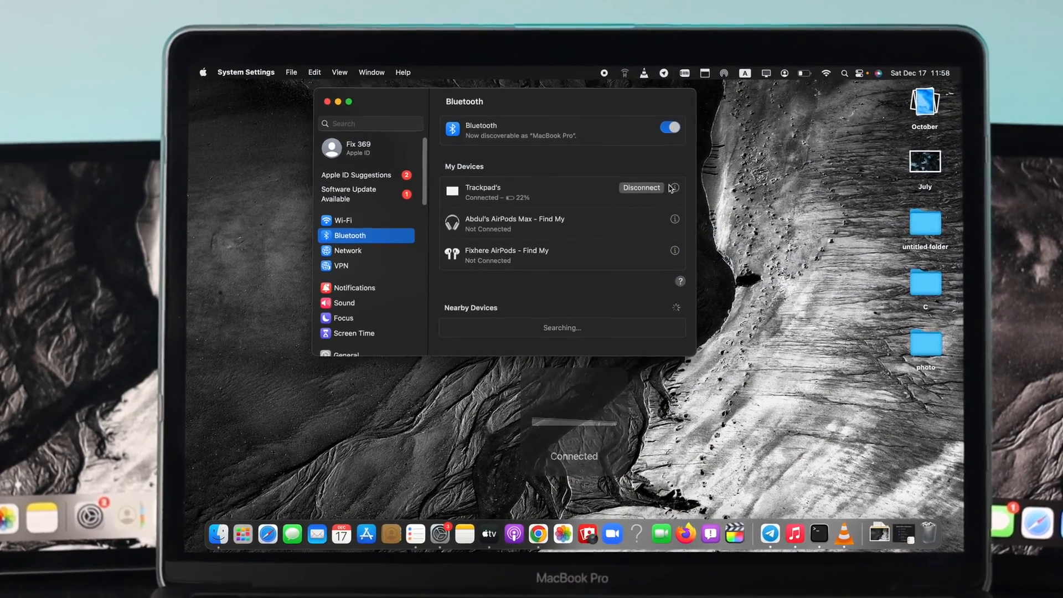
# Step: Forget the Magic Trackpad from the Bluetooth My Devices list and close the window
pyautogui.click(675, 188)
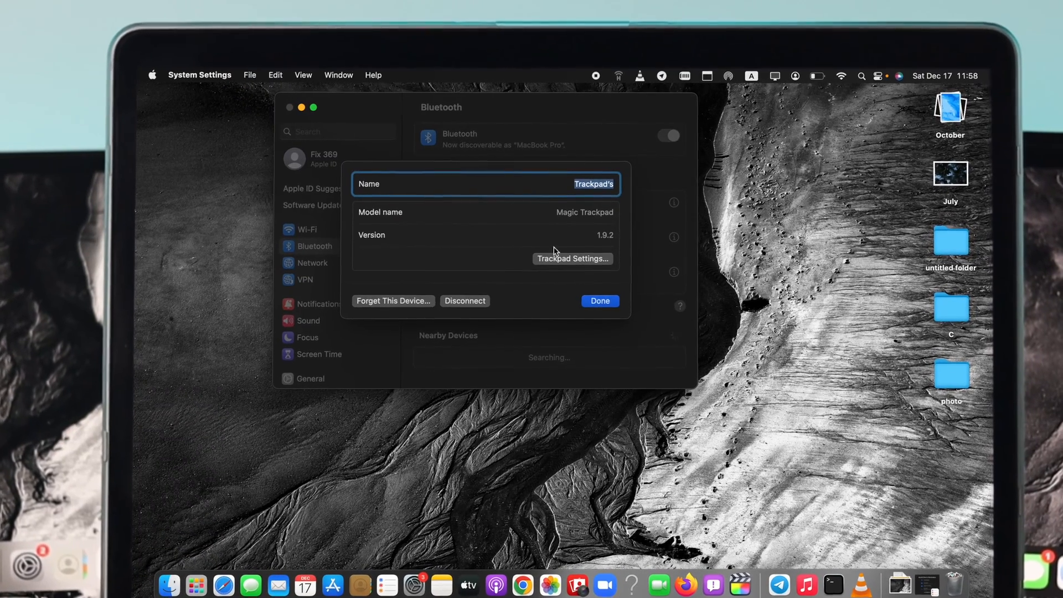
pyautogui.click(393, 300)
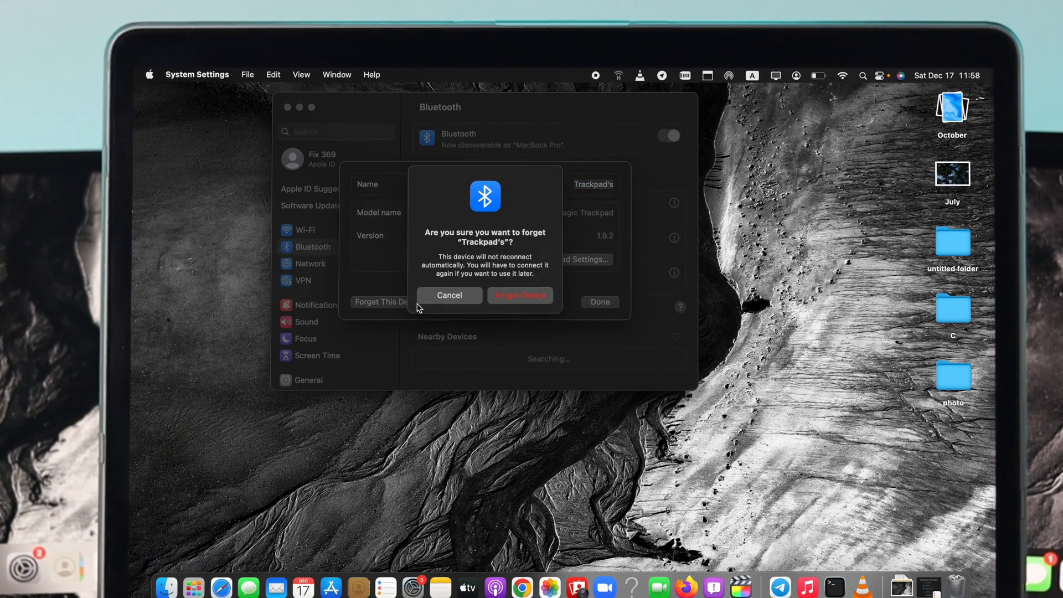
pyautogui.click(519, 295)
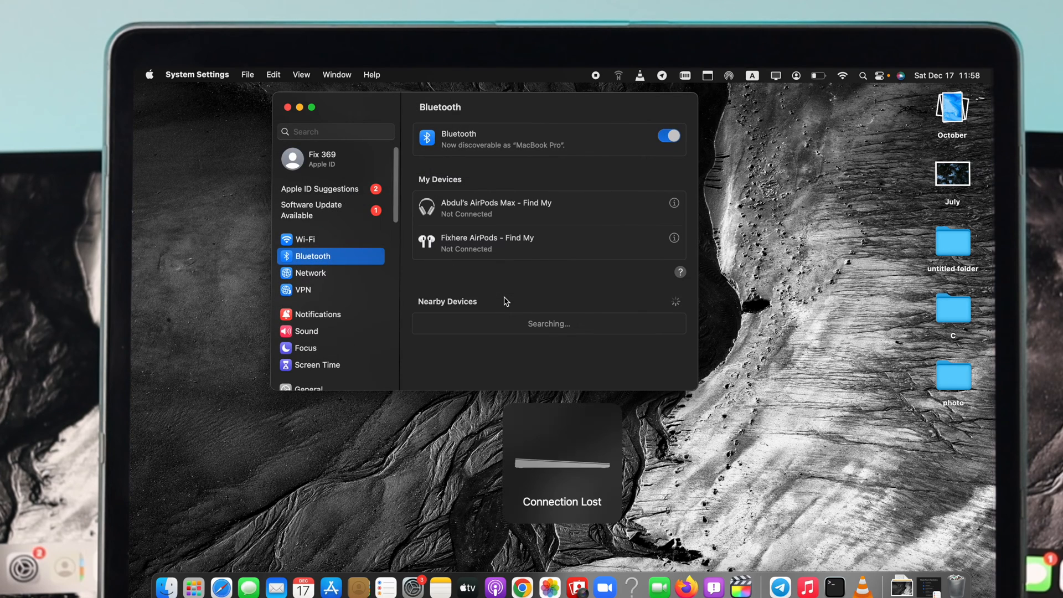
pyautogui.click(288, 108)
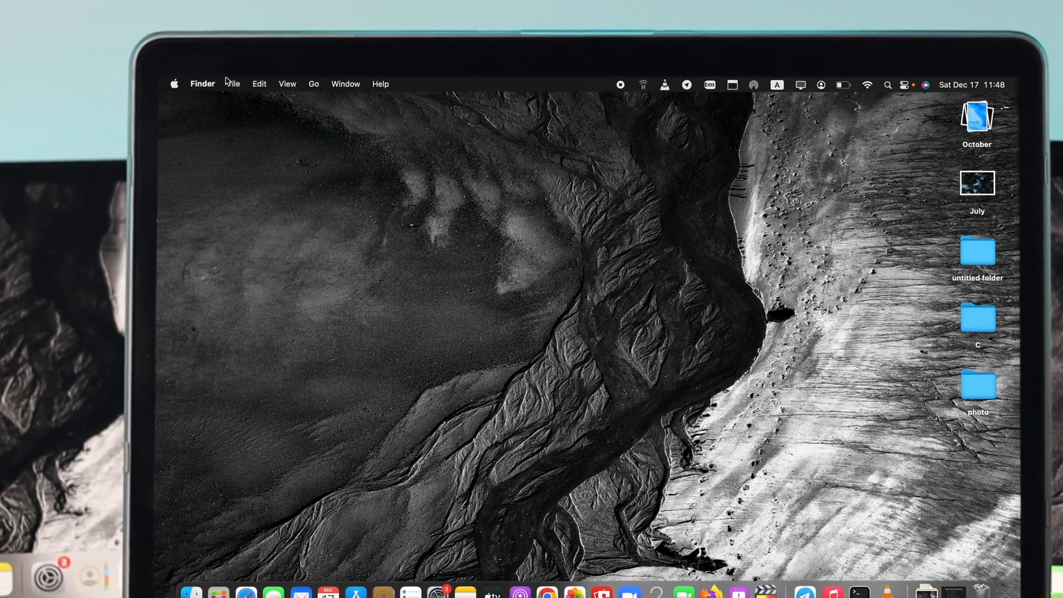
# Step: Reopen System Settings from the Apple menu, landing on the Appearance pane
pyautogui.click(174, 83)
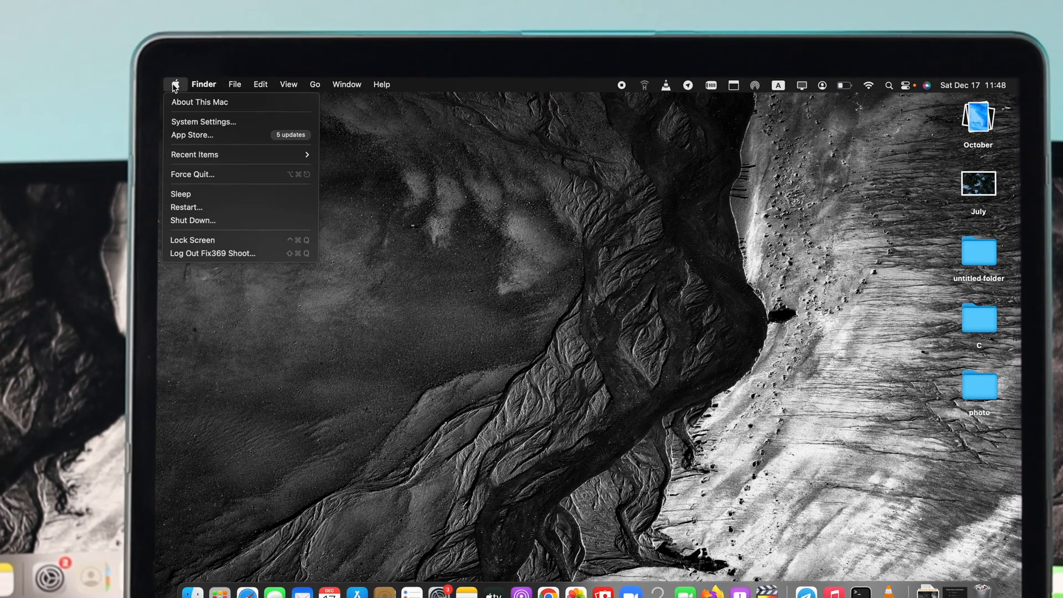
pyautogui.click(204, 122)
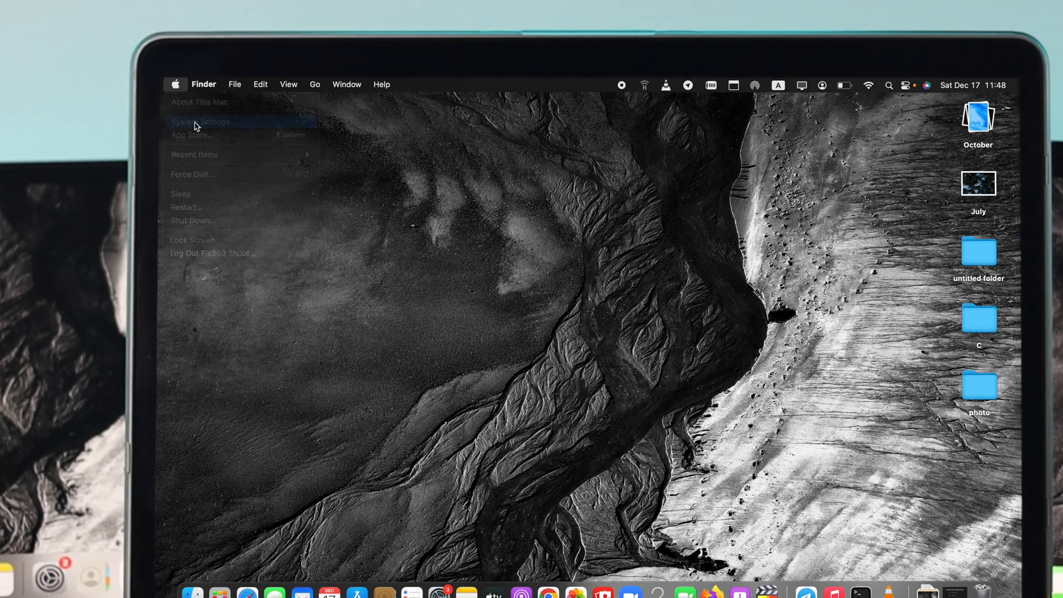
pyautogui.click(199, 122)
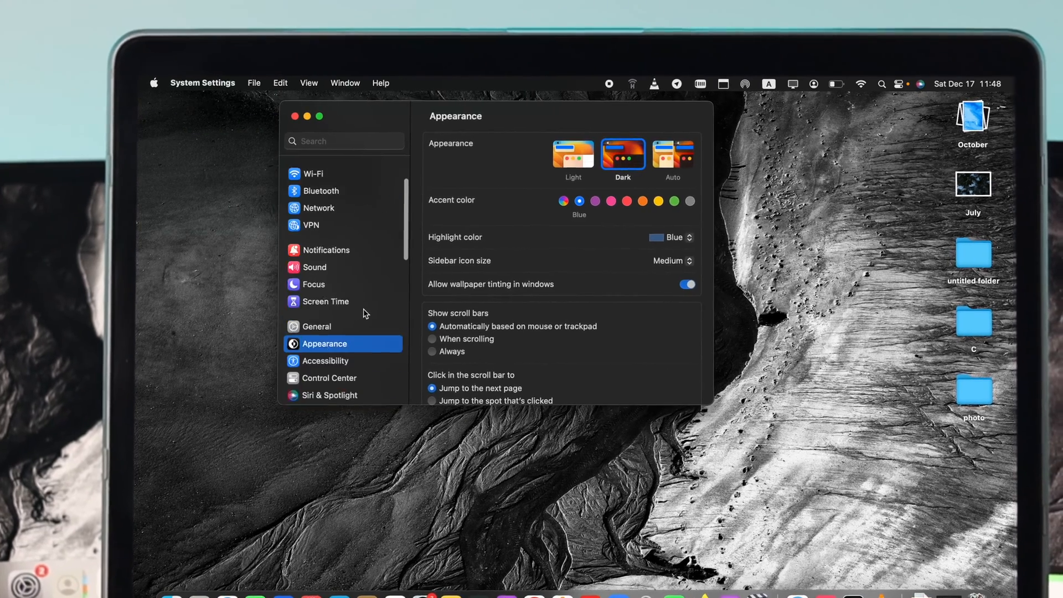
pyautogui.scroll(-3)
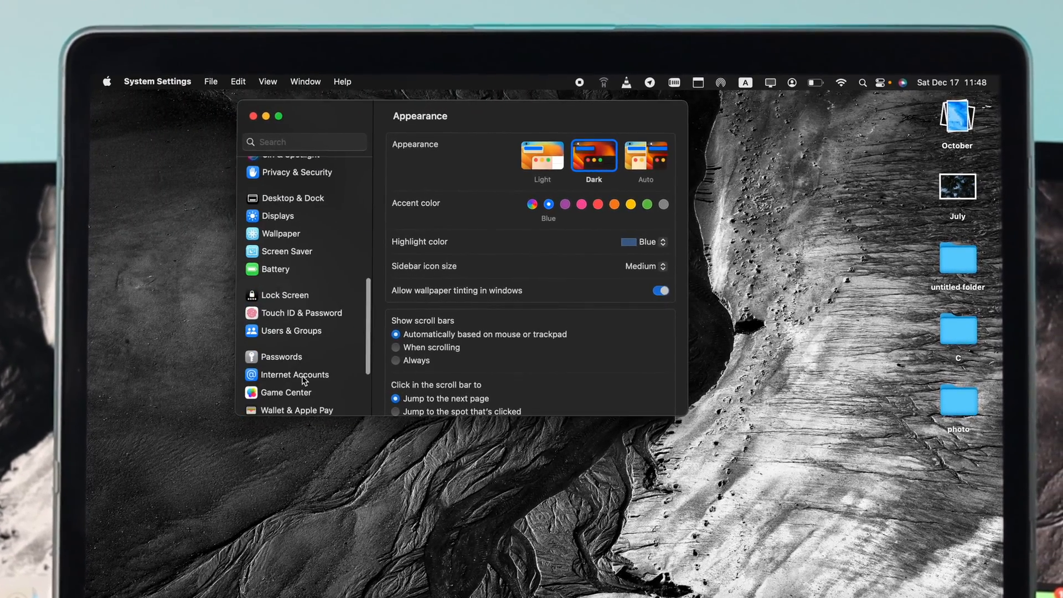
# Step: In Trackpad settings, turn Silent clicking off
pyautogui.click(278, 382)
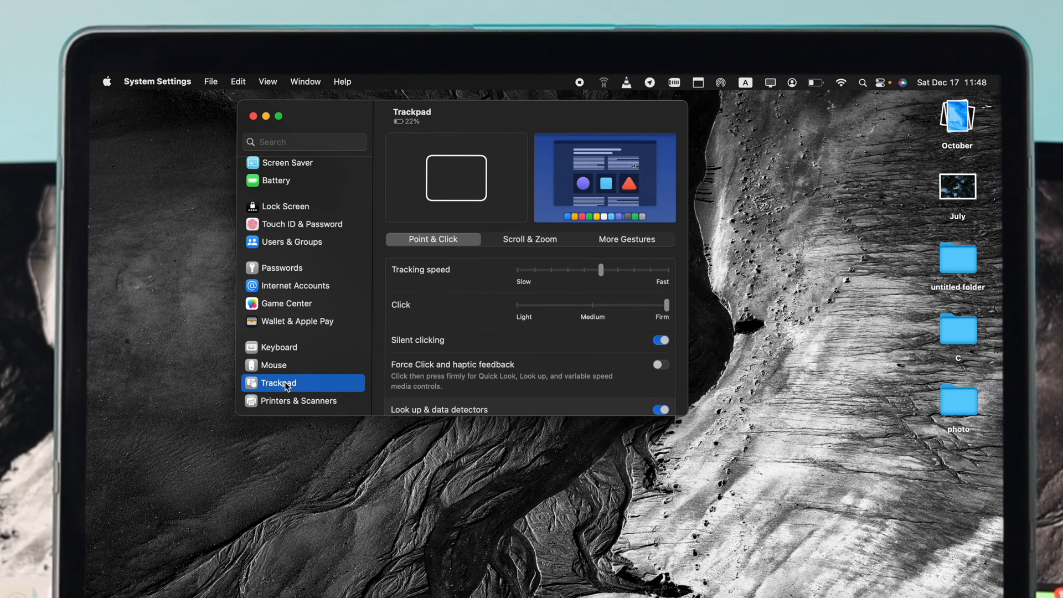
pyautogui.scroll(-3)
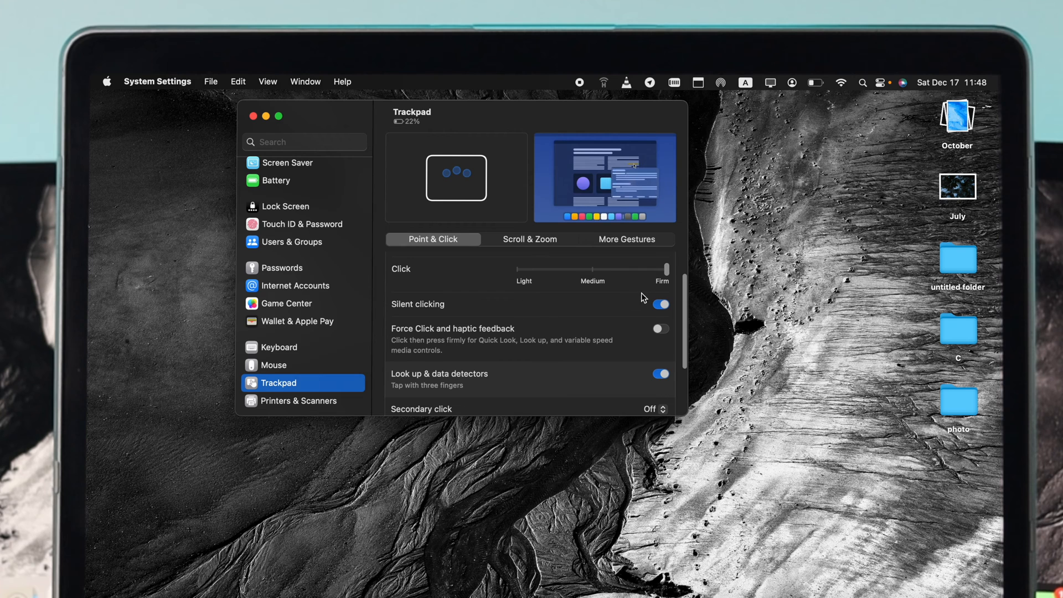
pyautogui.click(660, 304)
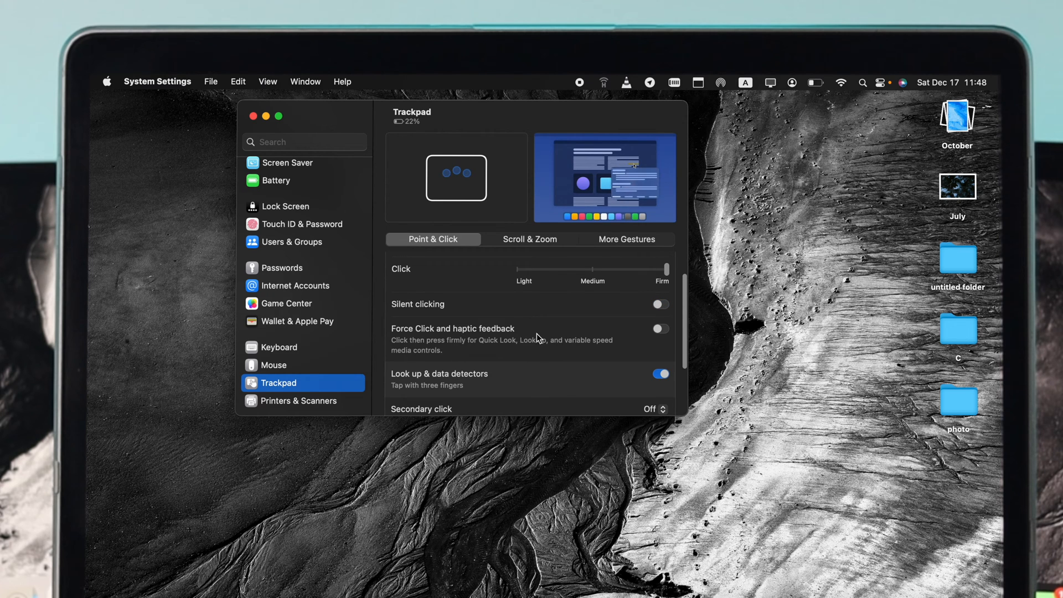
pyautogui.scroll(3)
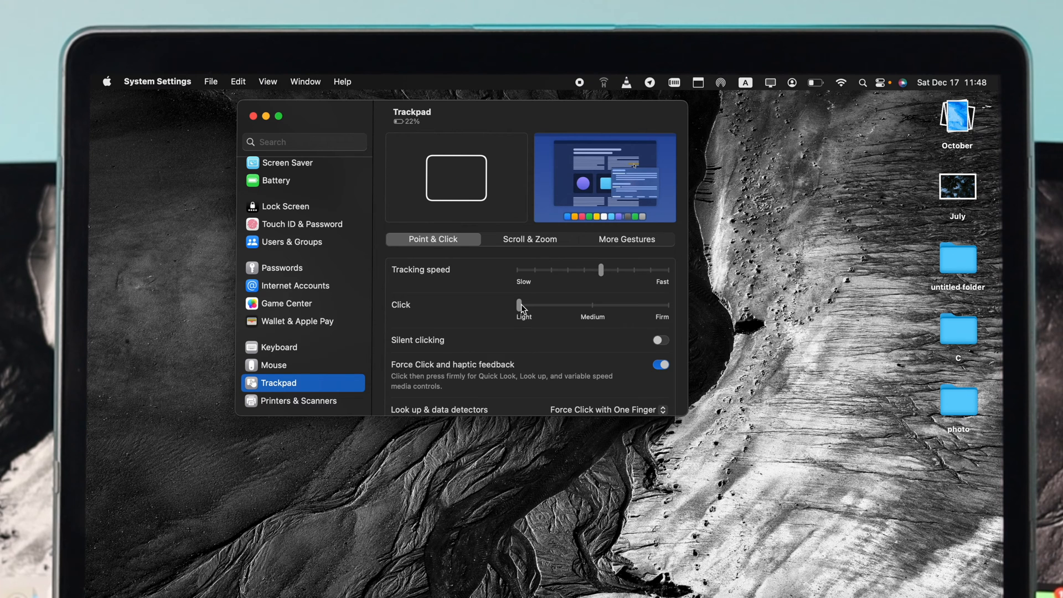
# Step: Turn Tap to click on and move to the More Gestures settings
pyautogui.scroll(-3)
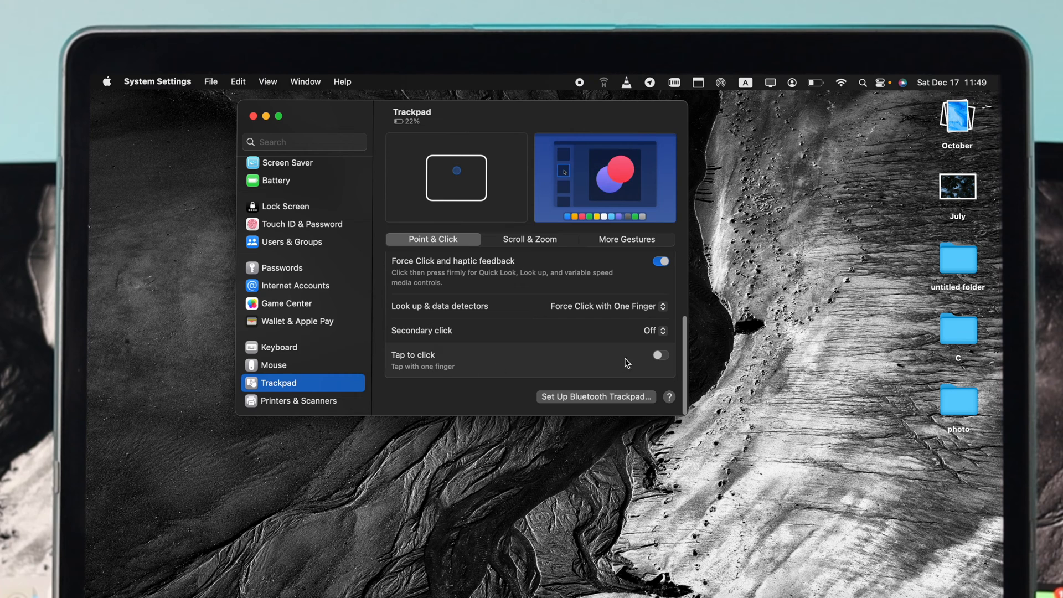
pyautogui.click(660, 354)
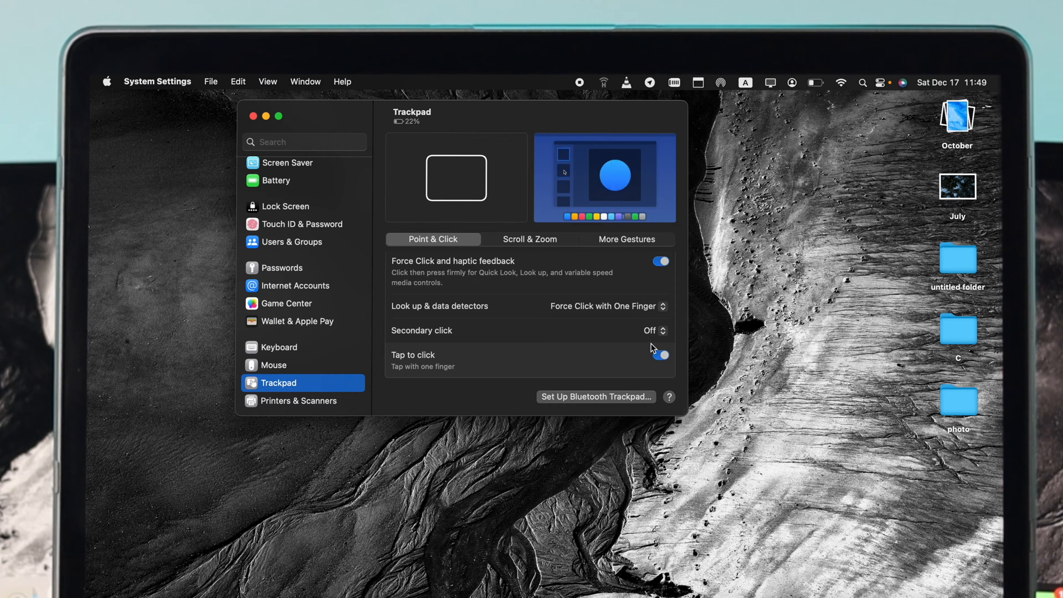
pyautogui.click(626, 239)
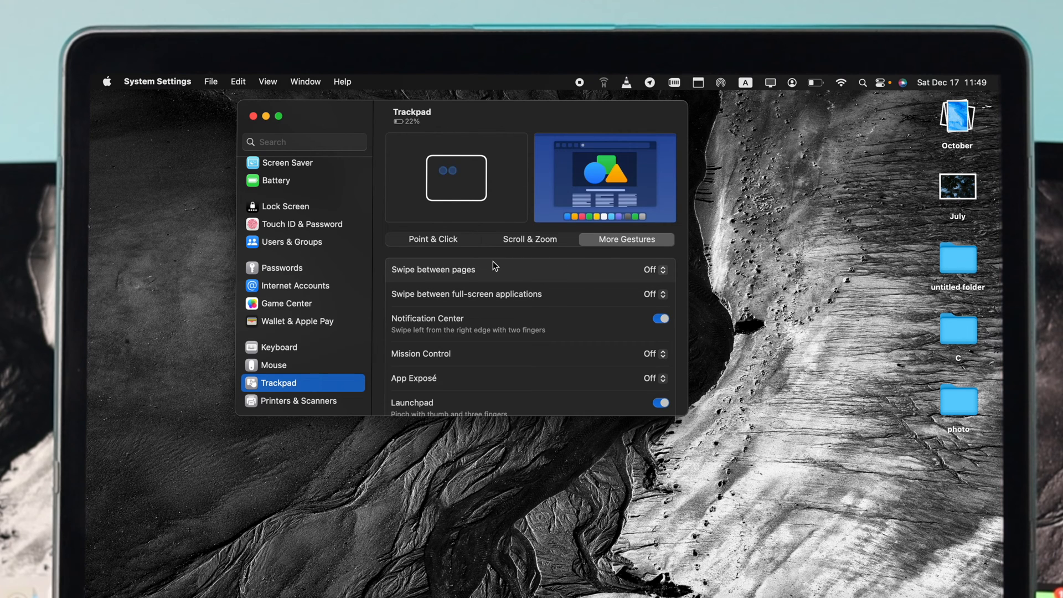
pyautogui.moveTo(552, 277)
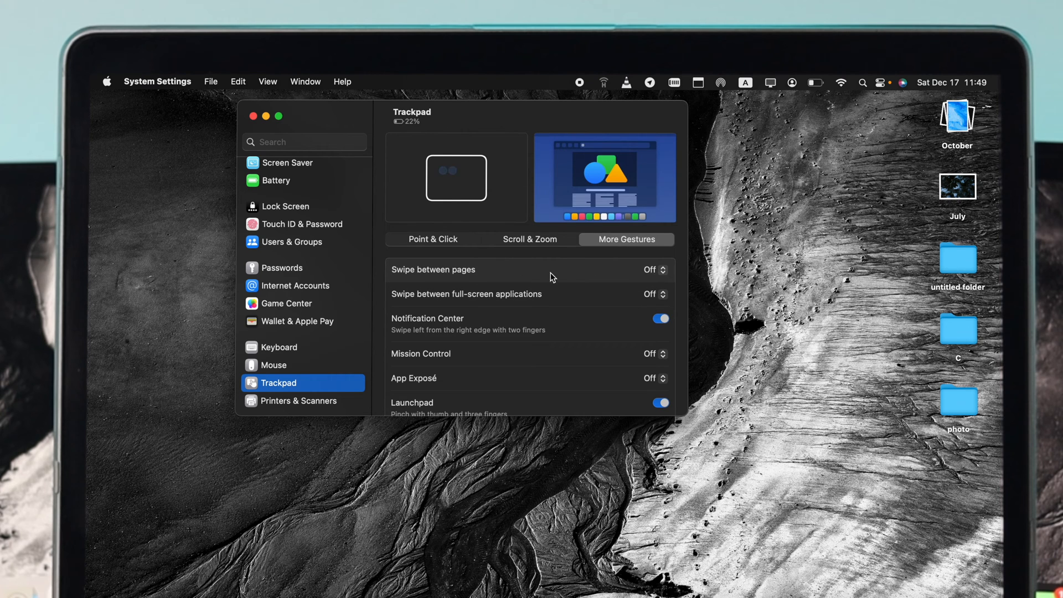
# Step: Set Swipe between pages to use two or three fingers
pyautogui.click(653, 269)
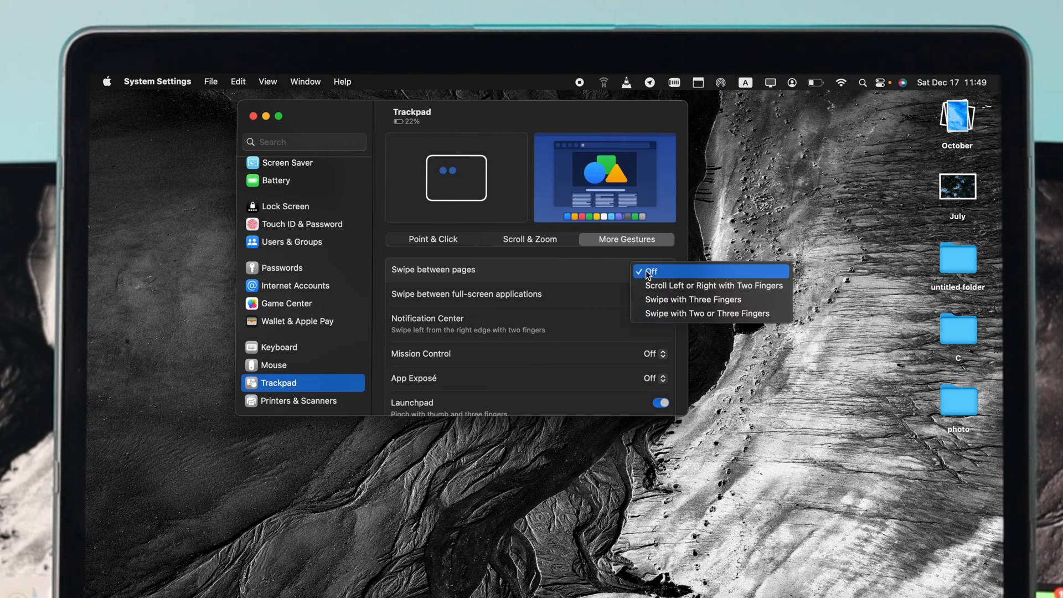
pyautogui.moveTo(688, 314)
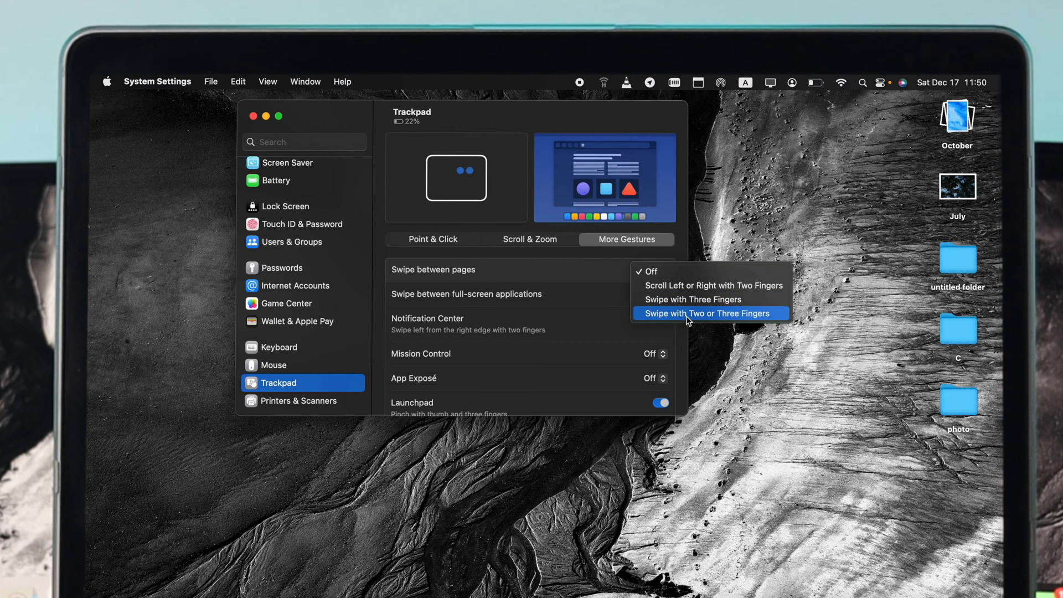
pyautogui.click(706, 313)
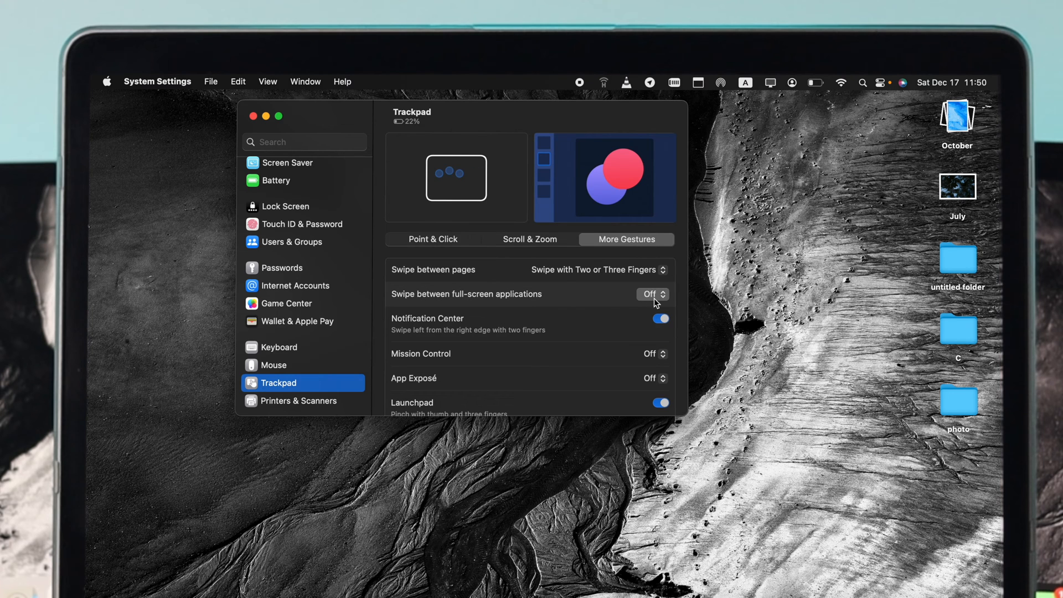
pyautogui.click(651, 293)
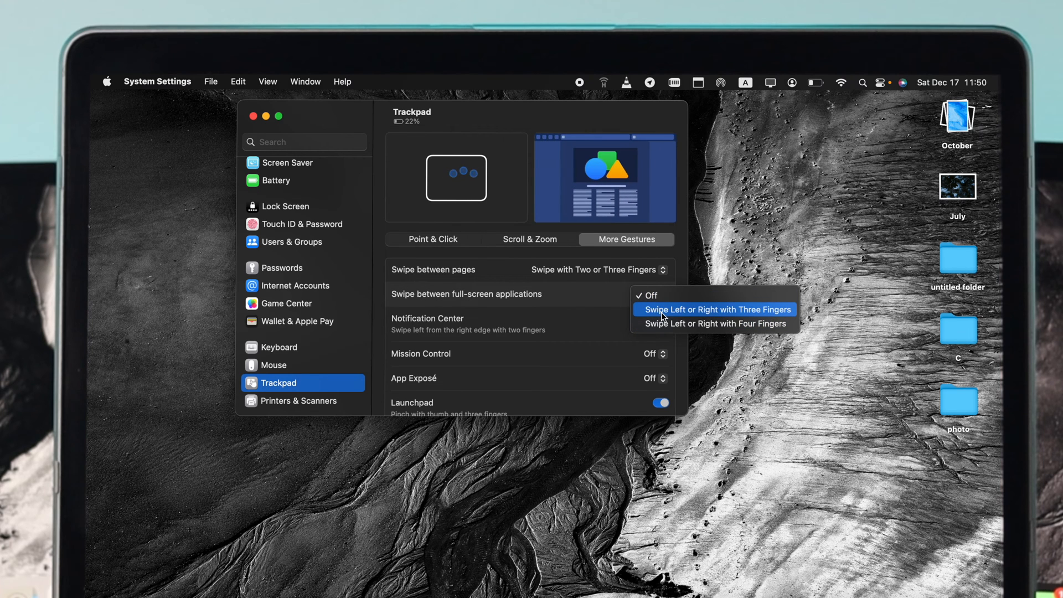
# Step: Set a three-finger swipe between full-screen apps and close System Settings
pyautogui.click(714, 309)
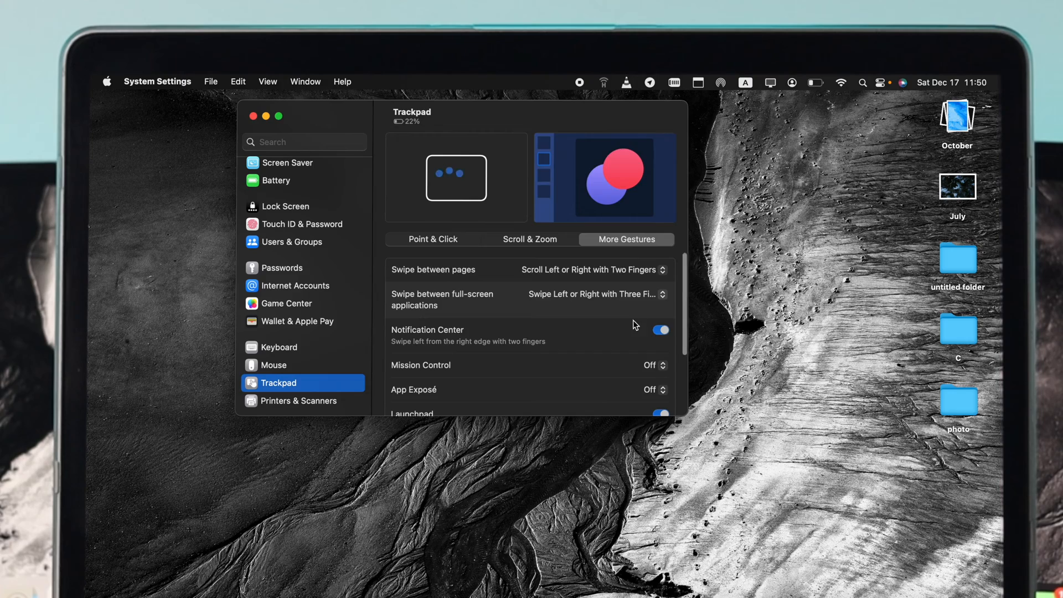
pyautogui.scroll(-3)
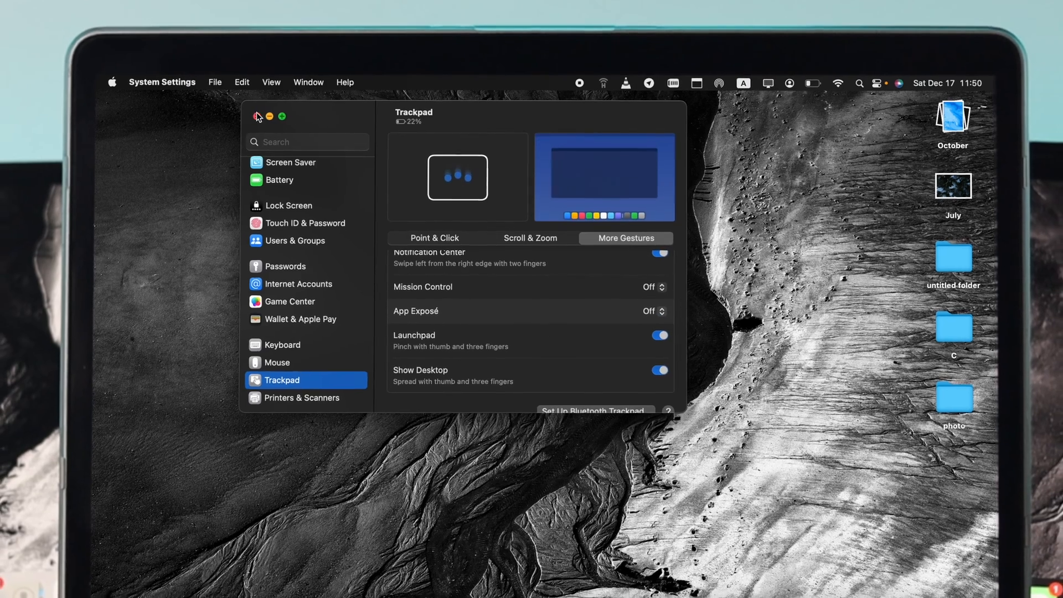
pyautogui.click(257, 116)
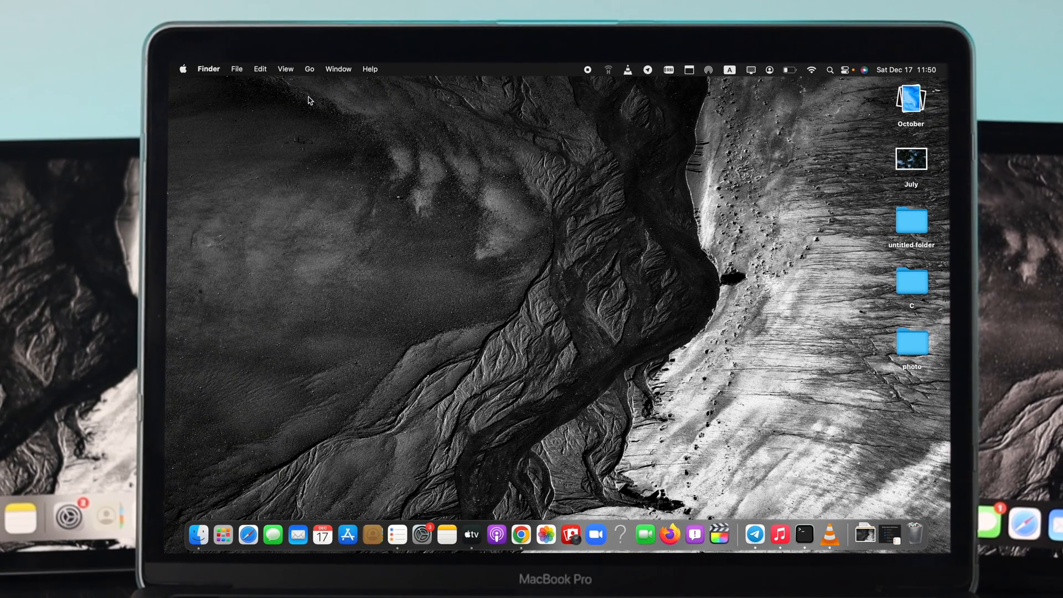
pyautogui.moveTo(218, 65)
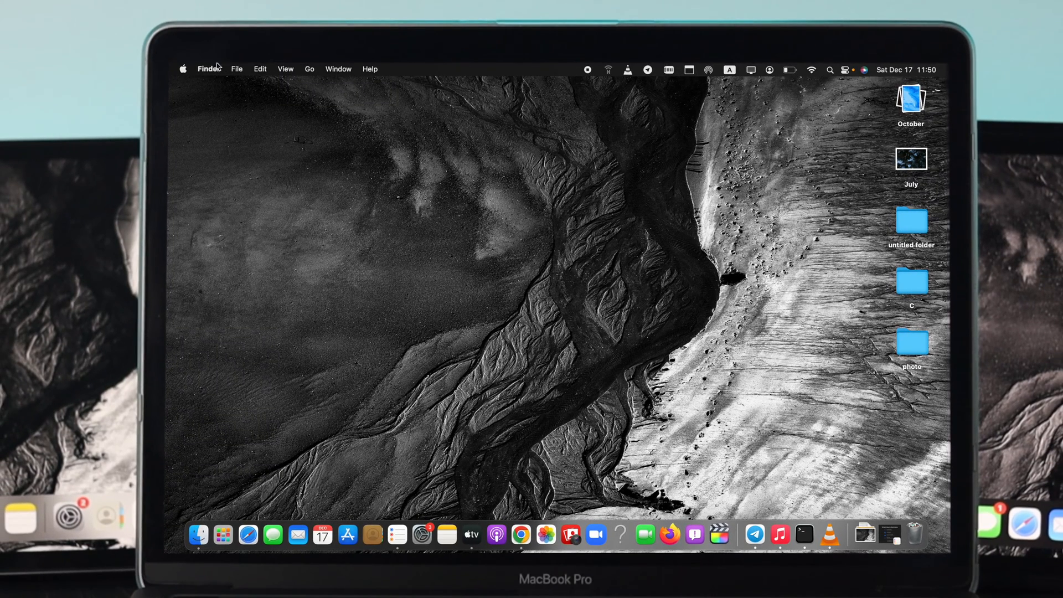
# Step: Restart the Mac from the Apple menu and confirm the restart
pyautogui.click(183, 69)
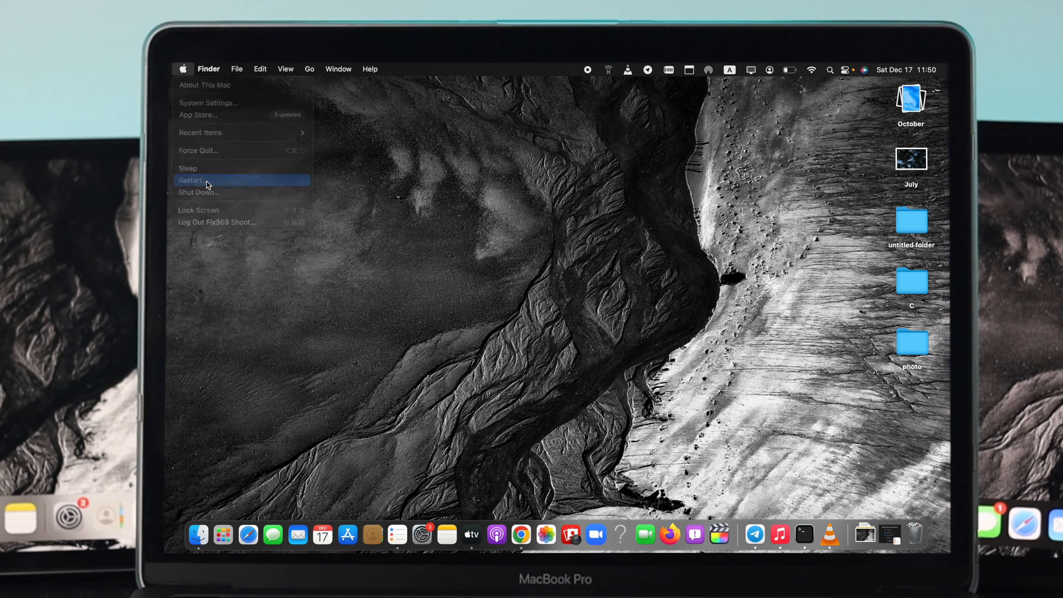
pyautogui.click(192, 180)
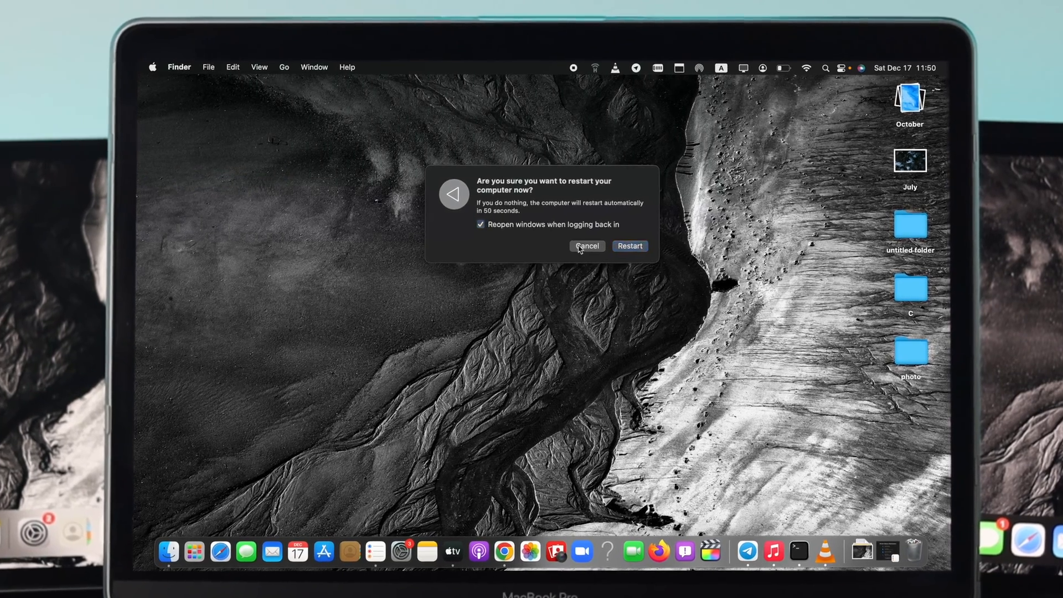
pyautogui.click(587, 246)
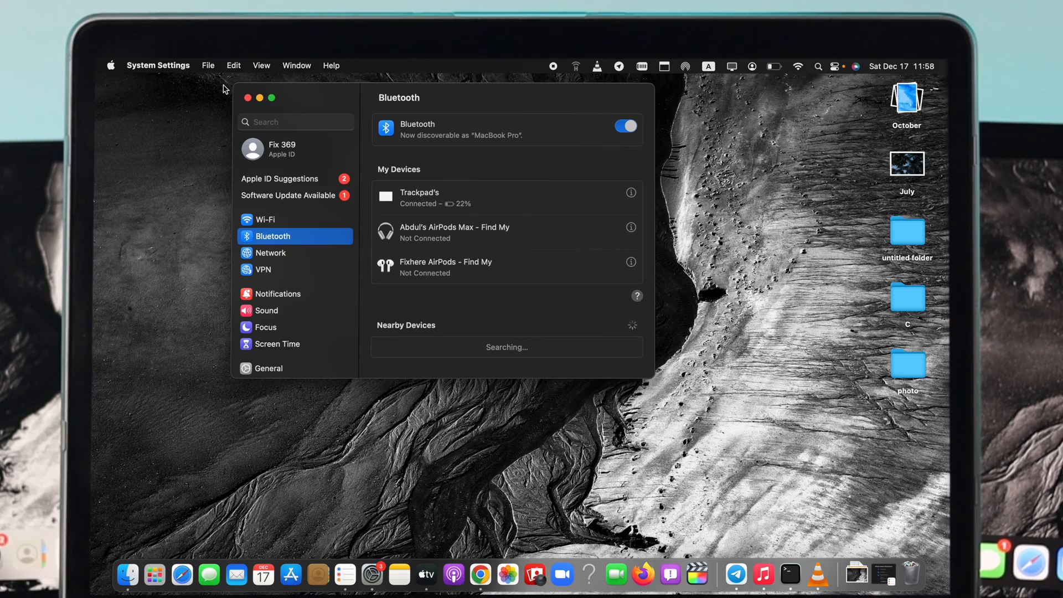
# Step: Check under Bluetooth that Trackpad's now shows Connected
pyautogui.click(248, 97)
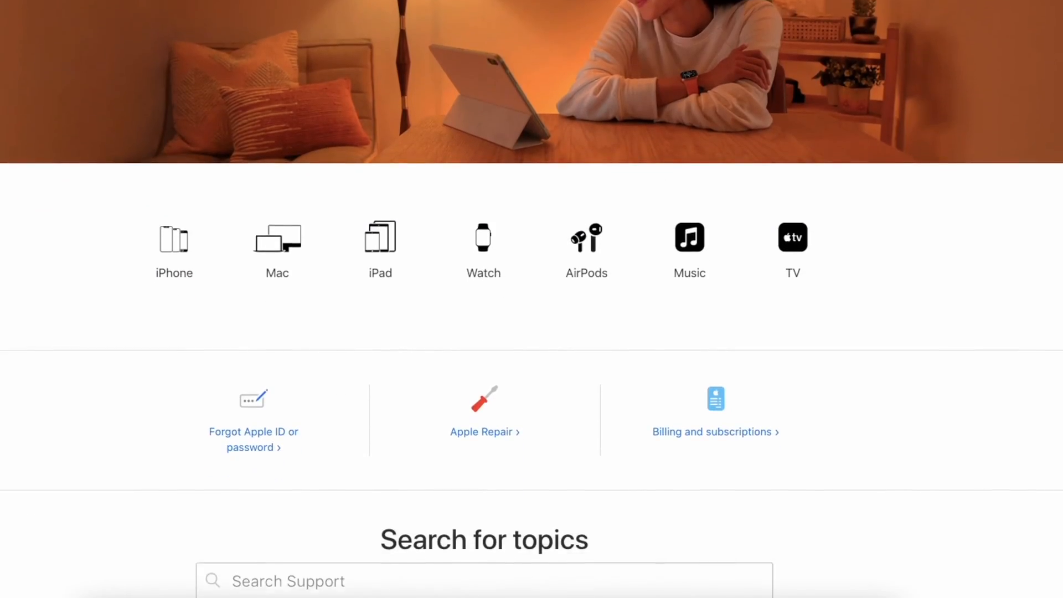
# Step: Scroll the Apple Support home page down to its topic search
pyautogui.scroll(-3)
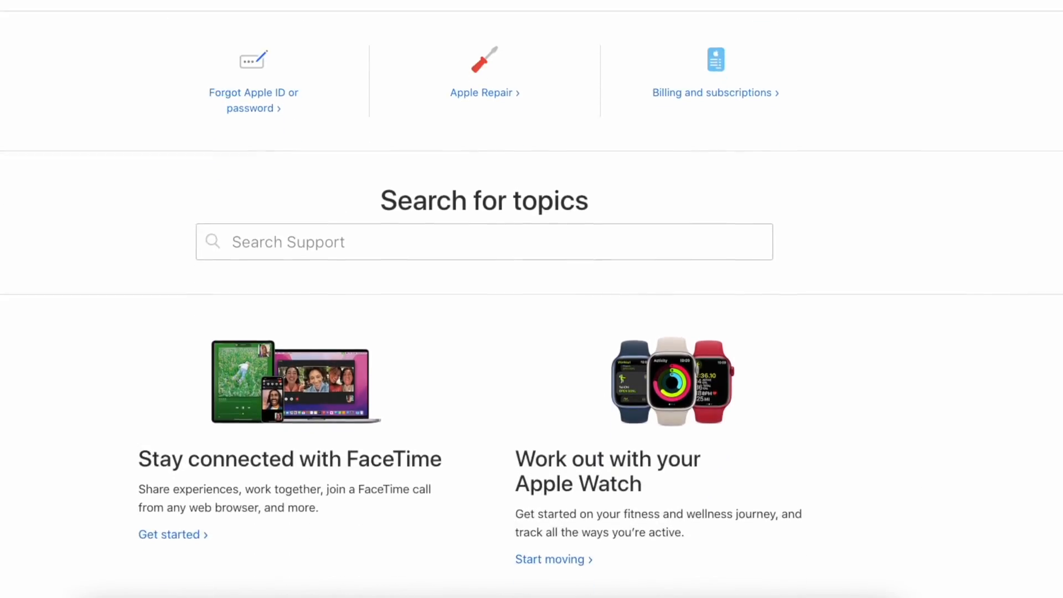